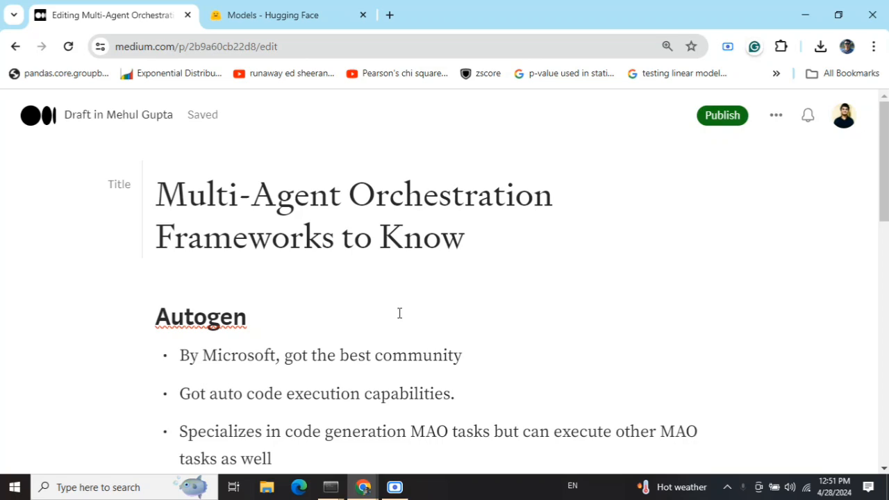
Scroll through the six Autogen bullet points, including complexity and local LLM caveats, to the CrewAI heading.
left_click(158, 195)
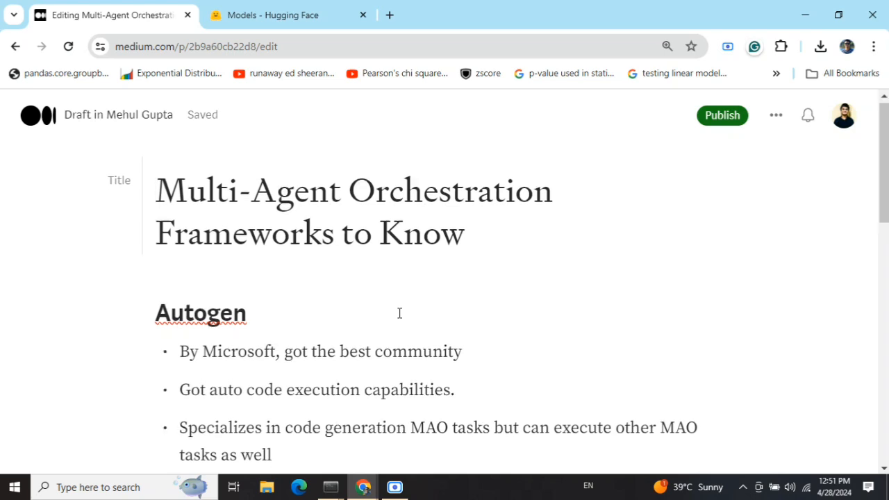
scroll("down", 3)
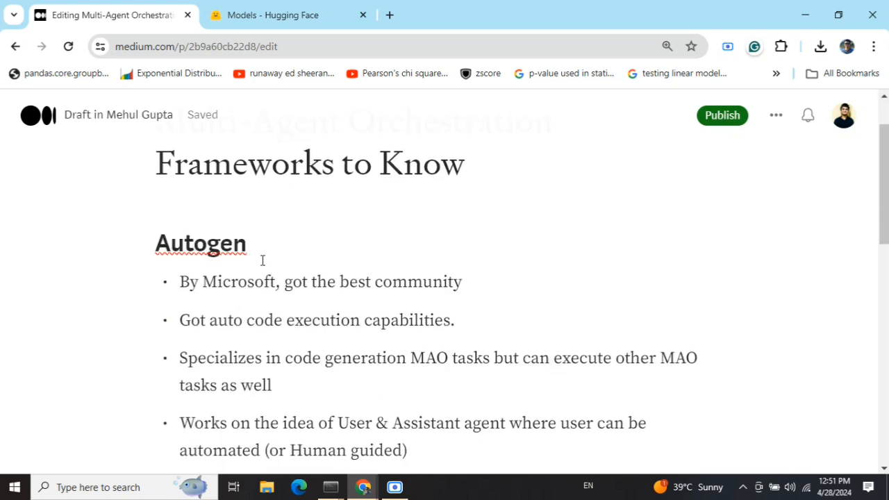
left_click(248, 243)
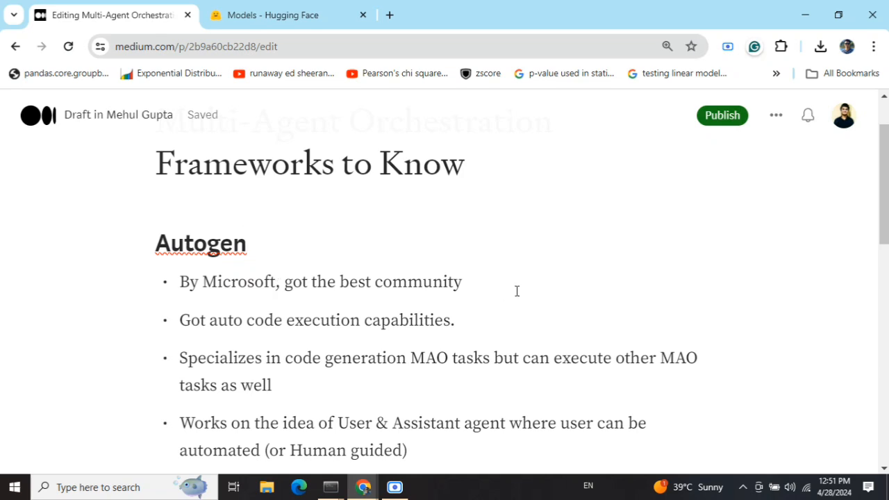
scroll("down", 3)
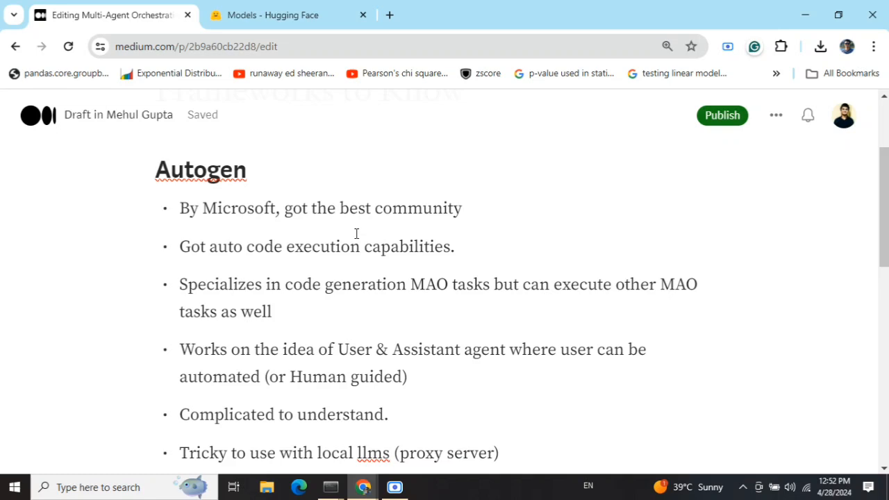
left_click(244, 169)
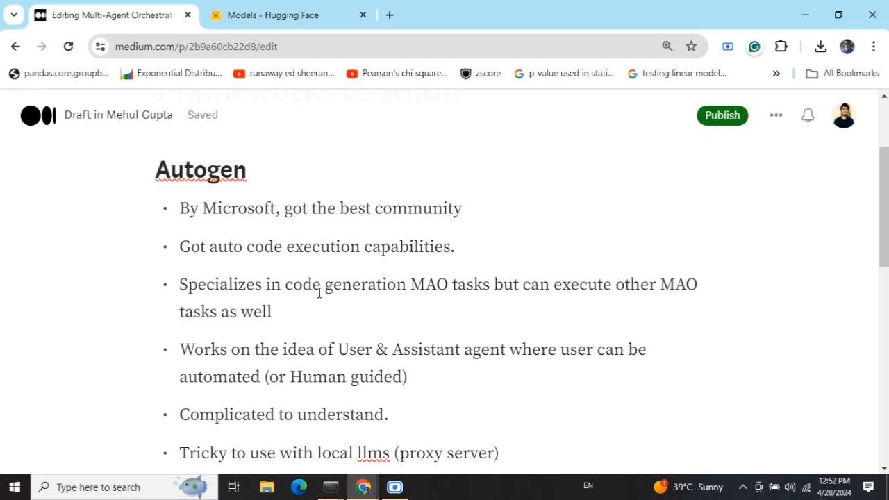
left_click(246, 169)
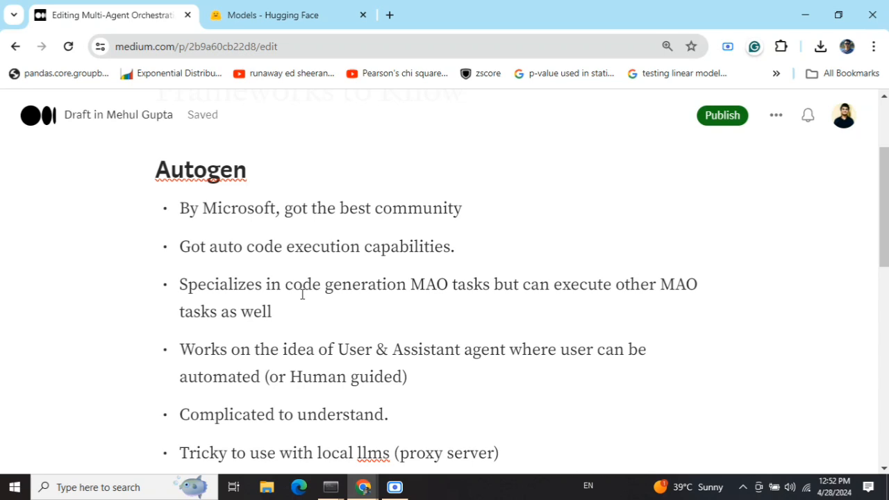
left_click(244, 169)
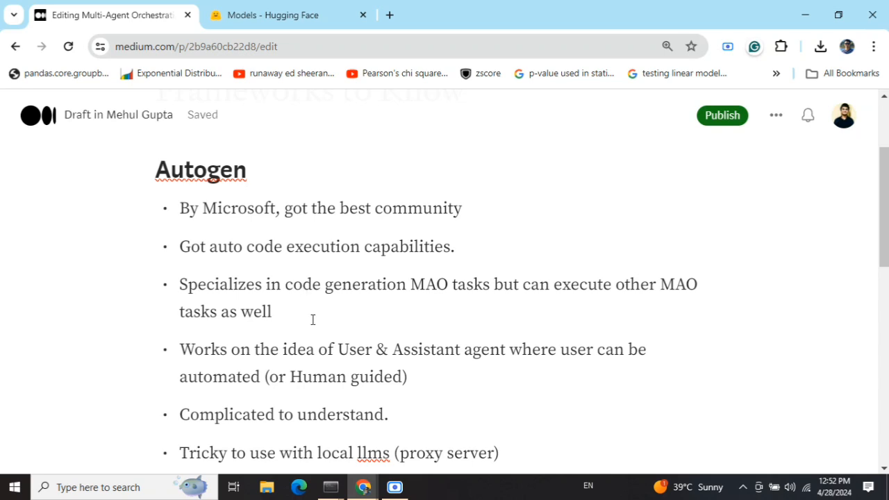
scroll("down", 3)
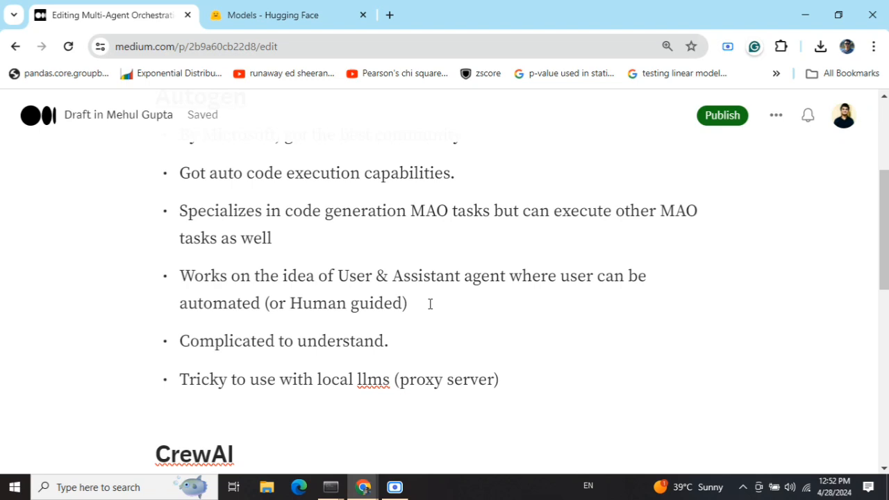
mouse_move(397, 355)
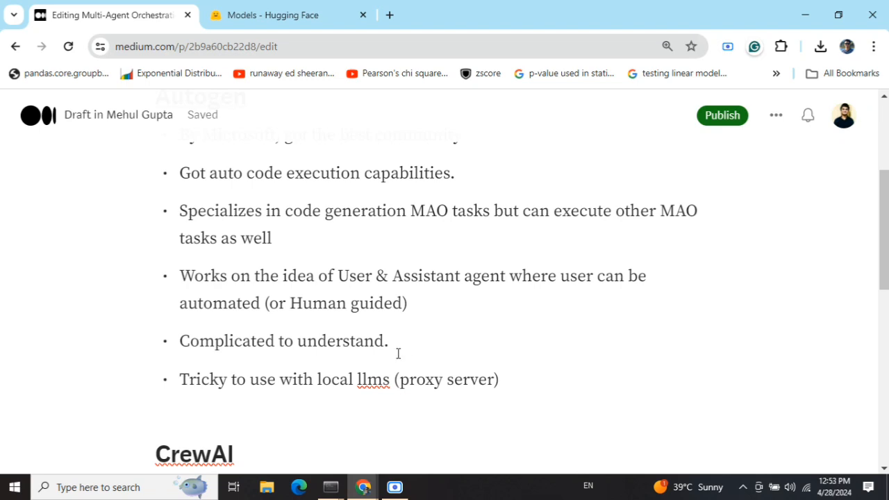
mouse_move(390, 361)
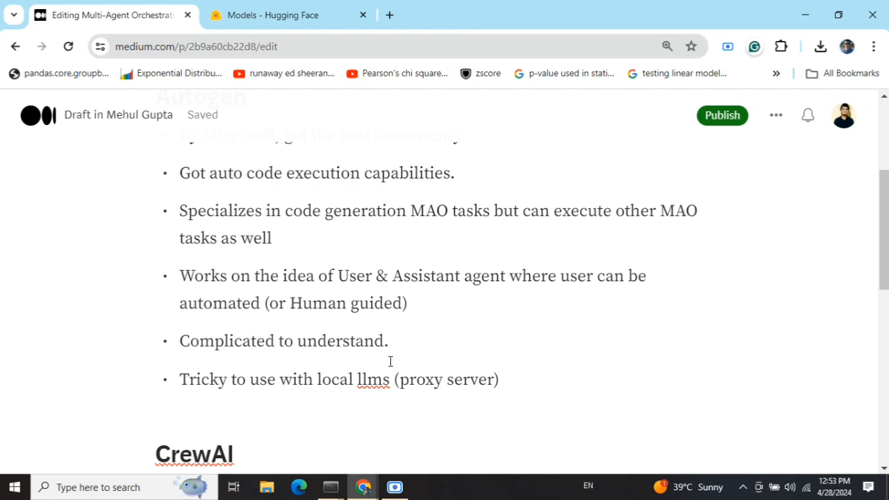
Scroll to the CrewAI section's four points on intuitiveness, flexibility, LLM providers and use cases.
scroll("down", 3)
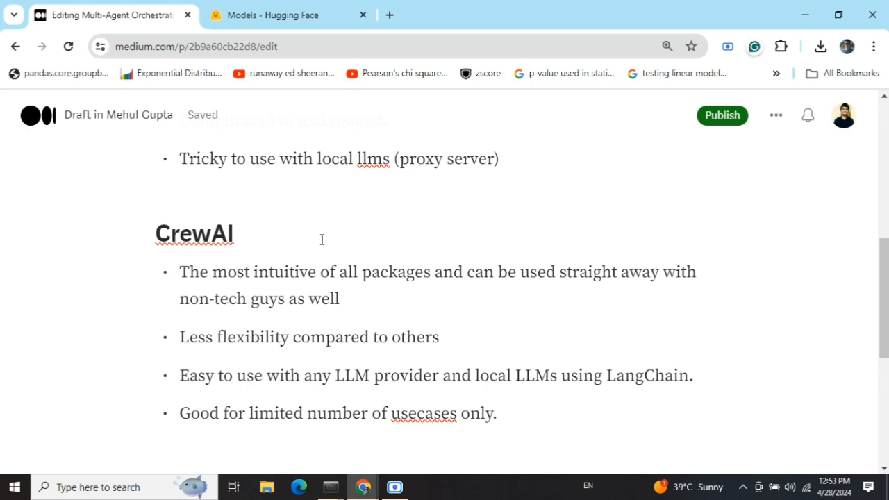
left_click(233, 234)
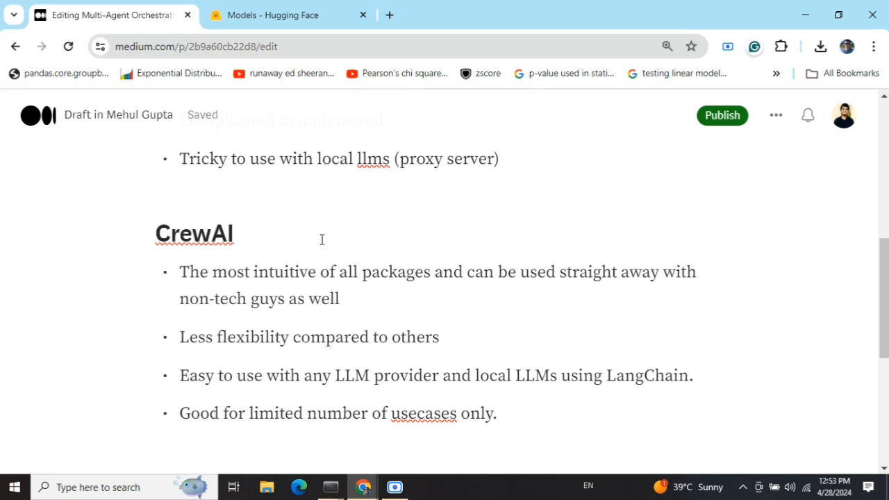
left_click(233, 233)
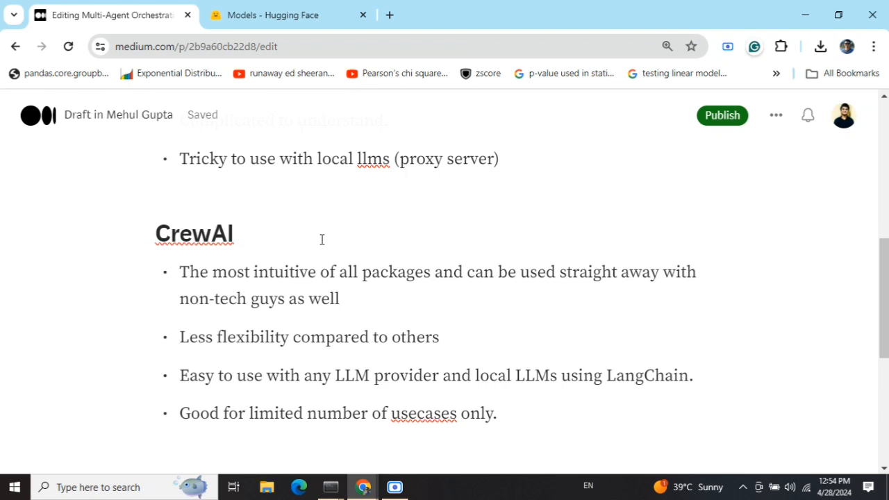
Scroll to the LangGraph section's six points on complexity, documentation, flexibility, LLM support and intuitiveness.
scroll("down", 3)
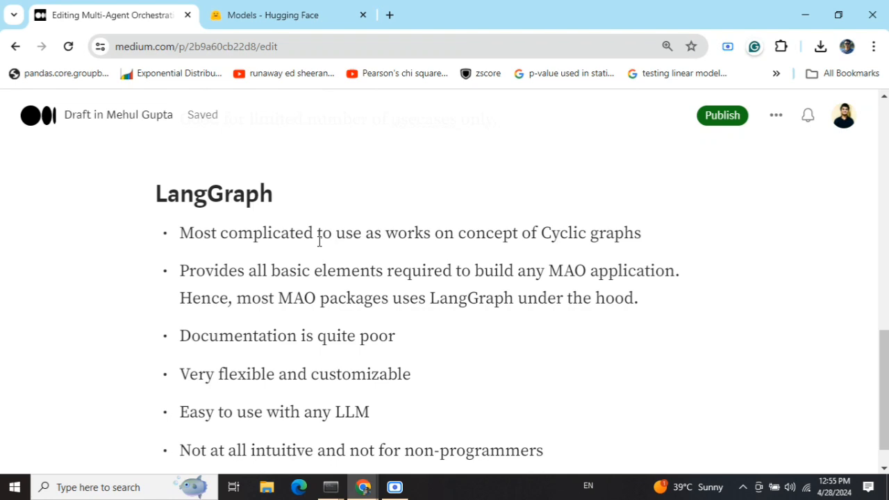
scroll("down", 3)
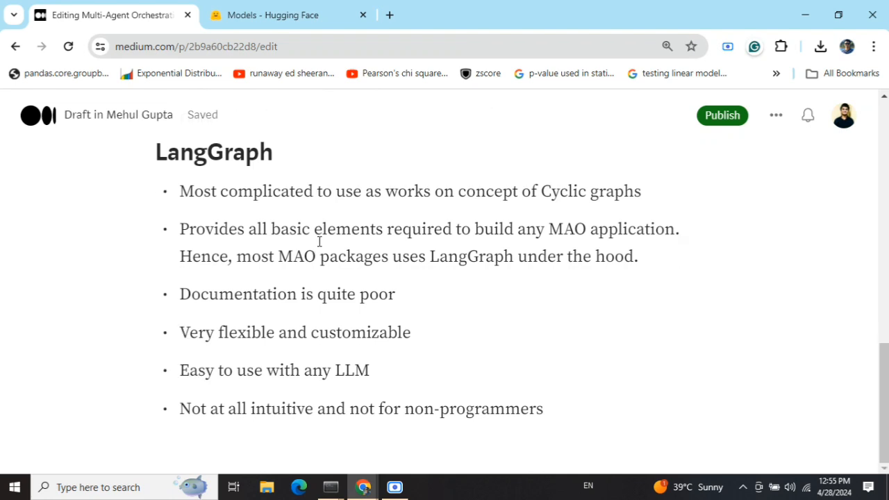